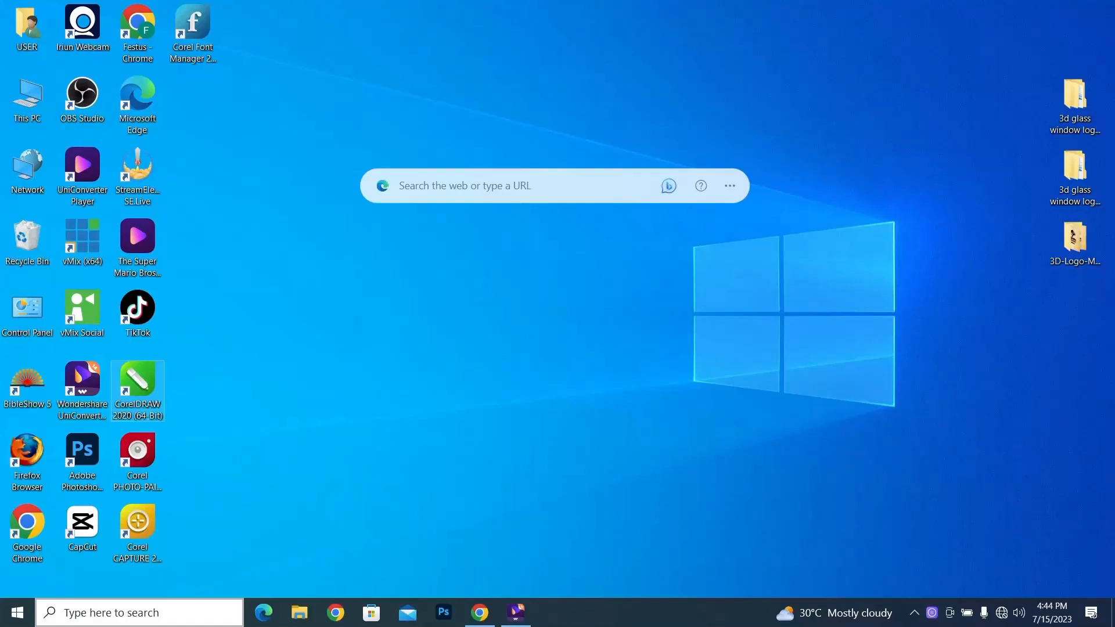
mouse_move(137, 373)
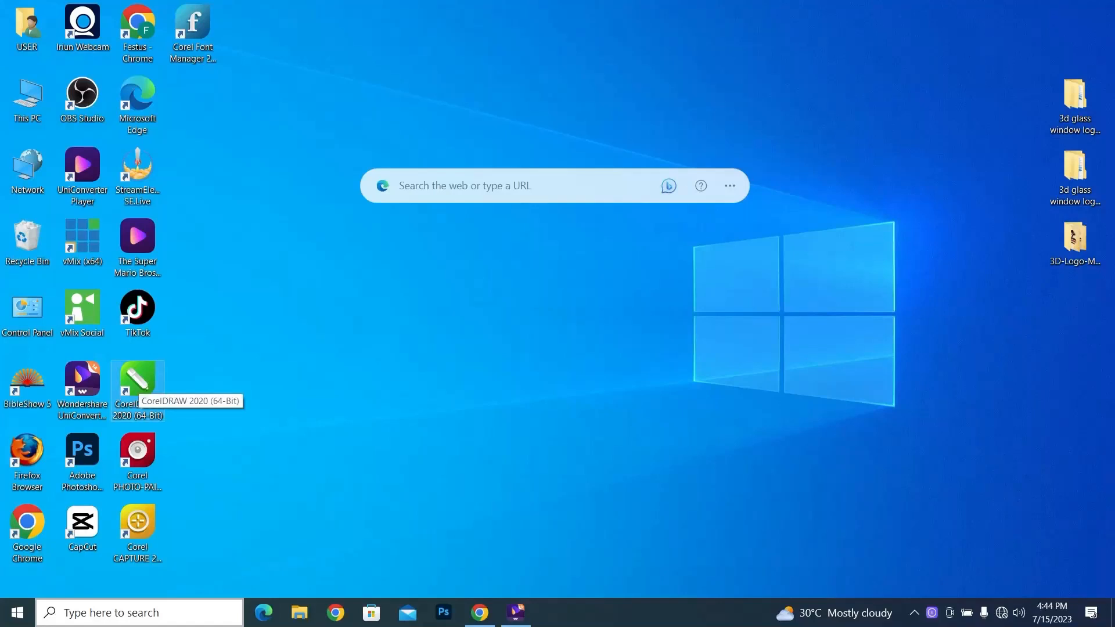
After CorelDRAW 2020 fails to launch, search the taskbar for 'run' to reach the Run dialog
double_click(138, 375)
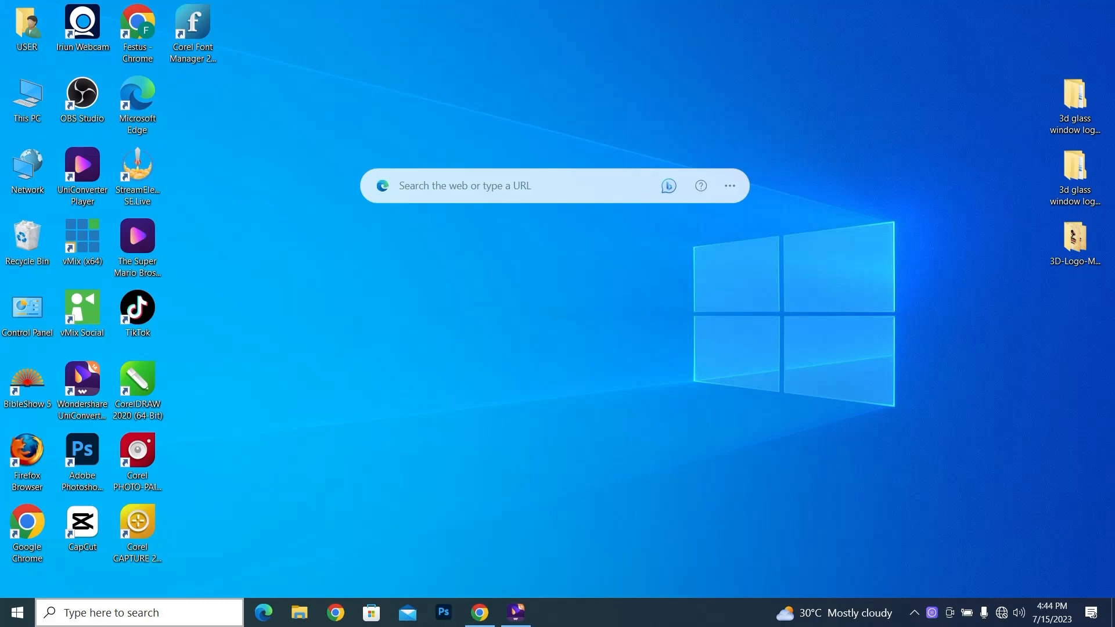
text(run)
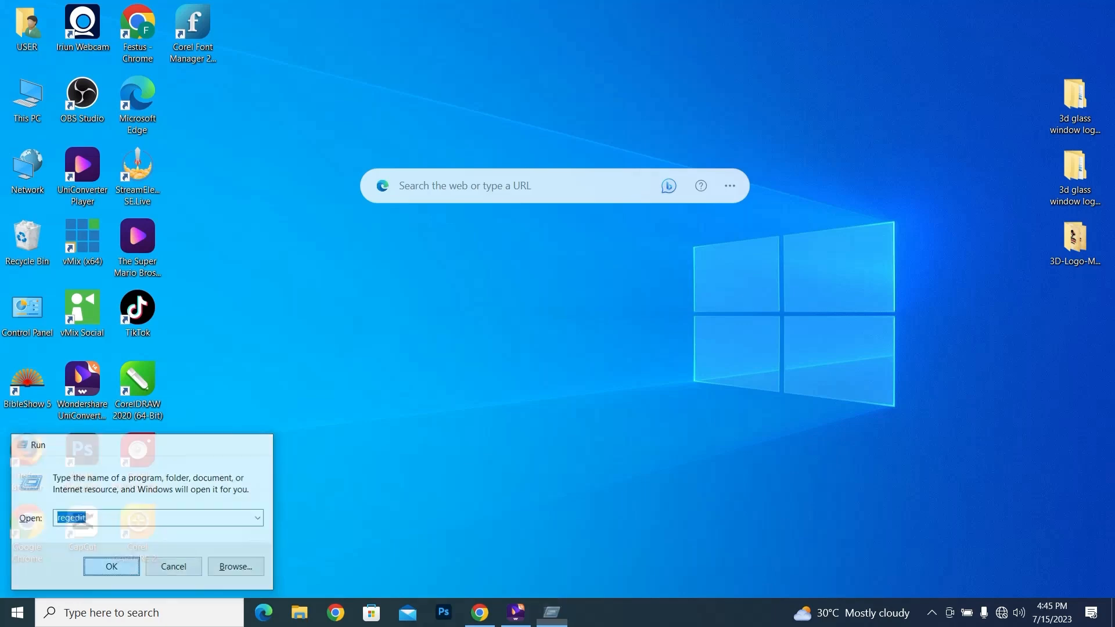
Launch Registry Editor from the Run dialog with regedit entered
click(112, 566)
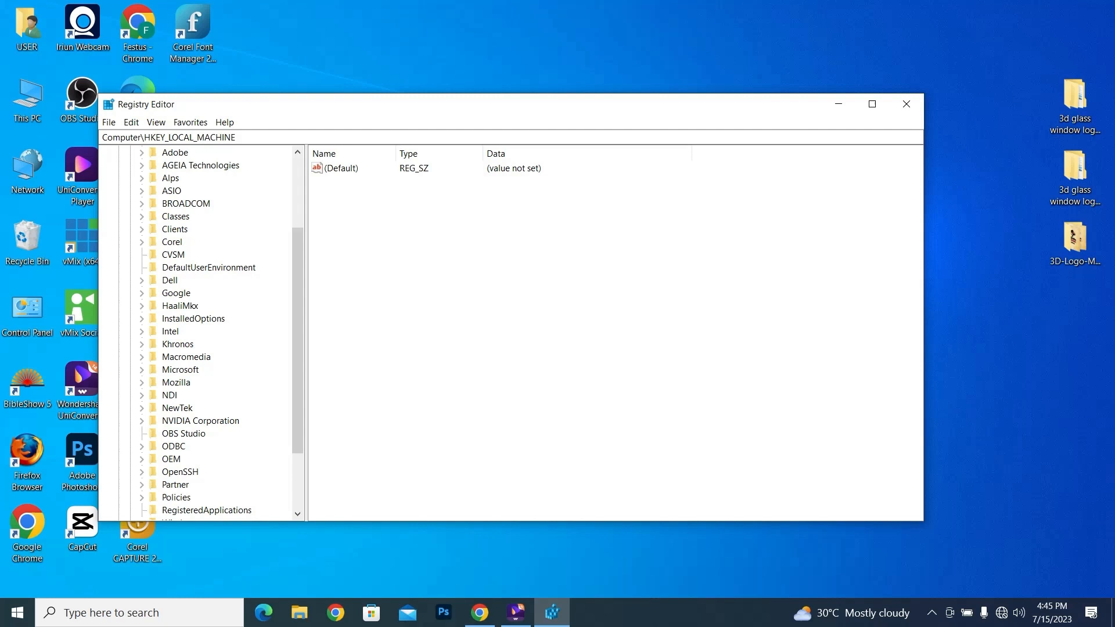
Expand the Corel key, then CorelDRAW, to reveal its 22.0 subkey
click(142, 242)
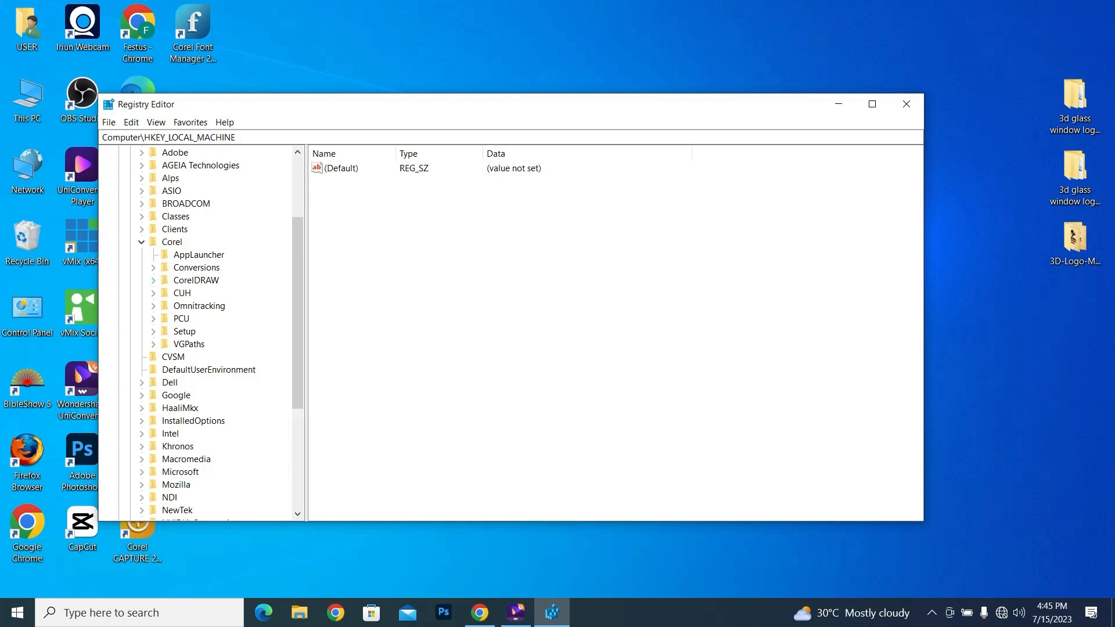
click(152, 280)
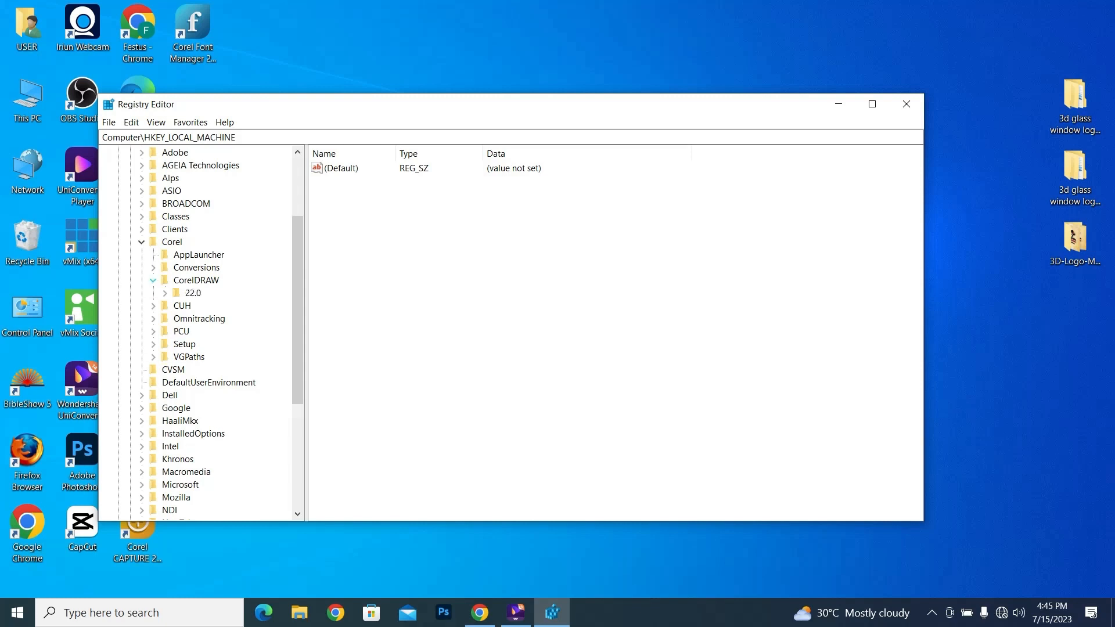